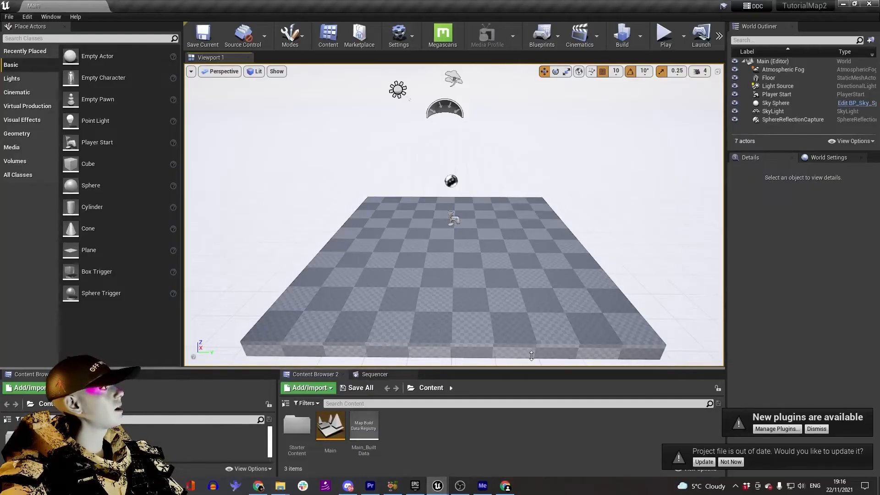
mouse_move(506, 486)
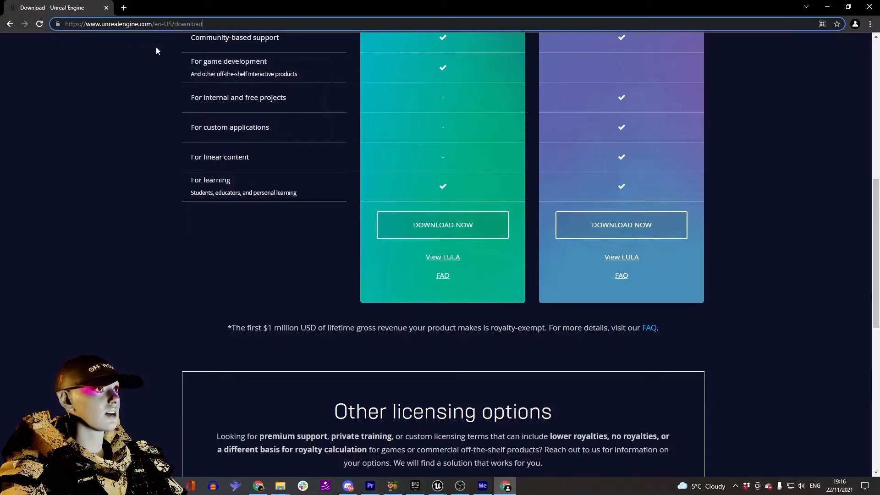
Step: Search Google for 'metahuman creator' and land on the Unreal Engine MetaHuman Creator page
left_click(232, 7)
type("metahuman")
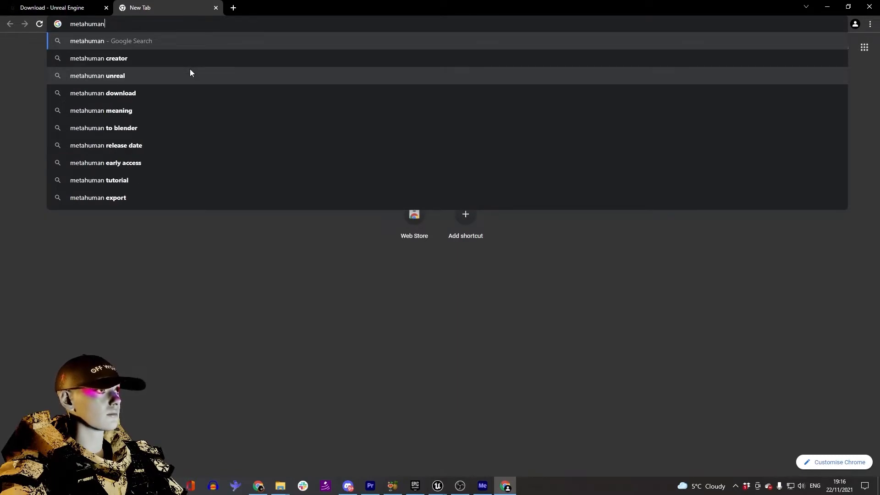
left_click(98, 57)
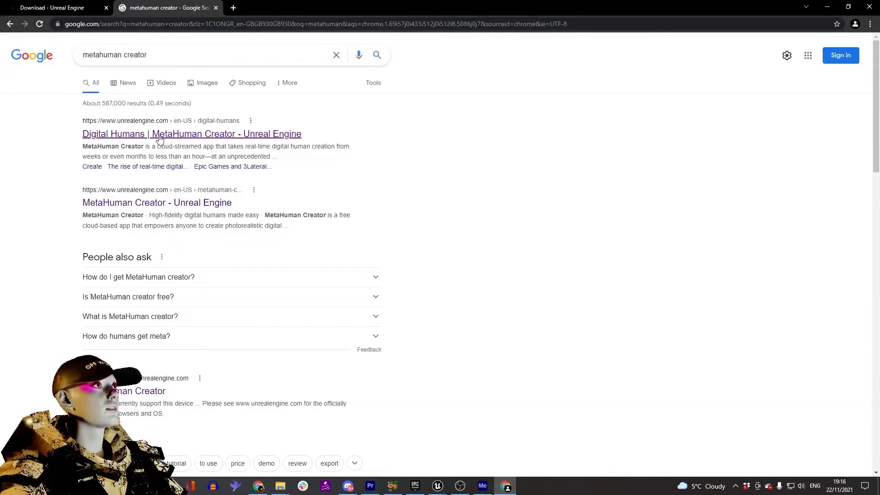
mouse_move(133, 203)
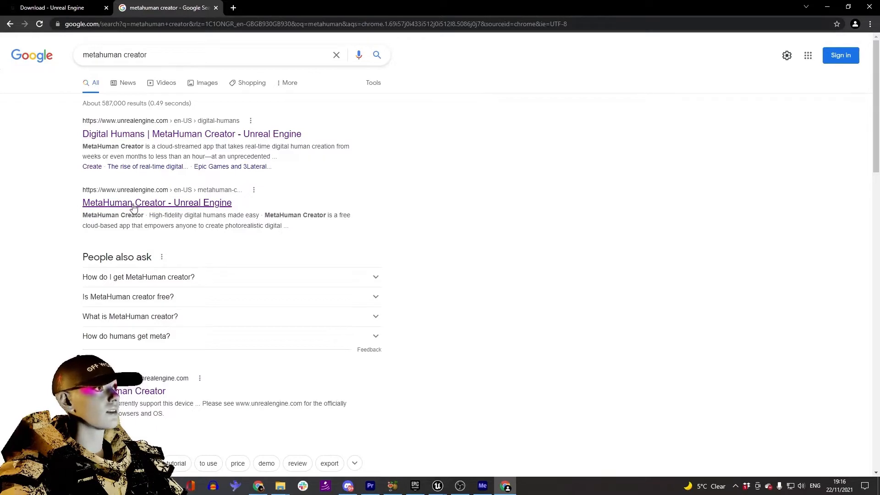
left_click(157, 202)
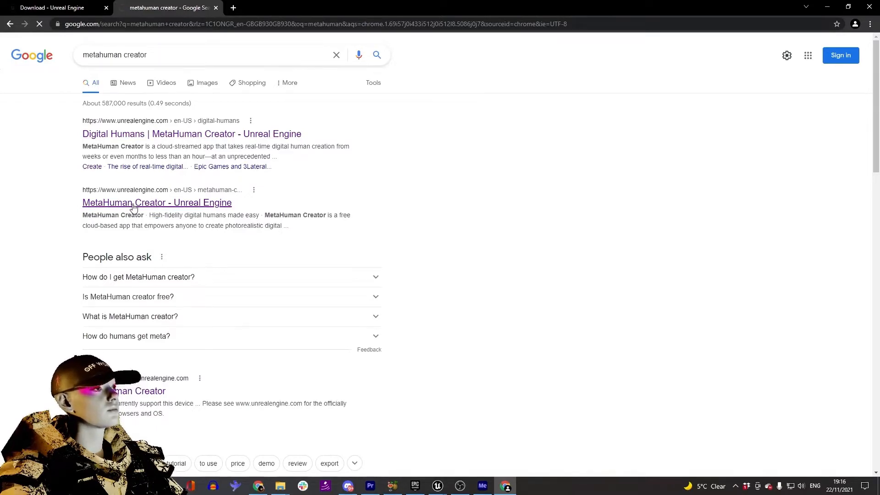
left_click(157, 203)
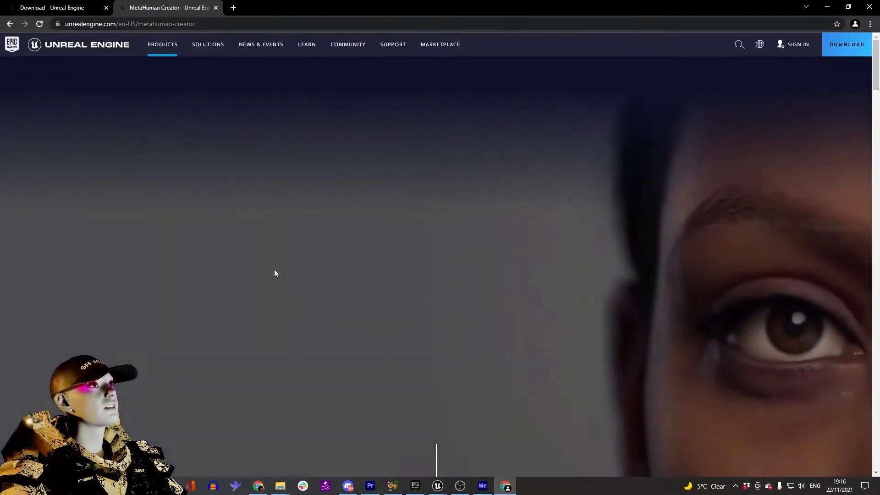
scroll("down", 3)
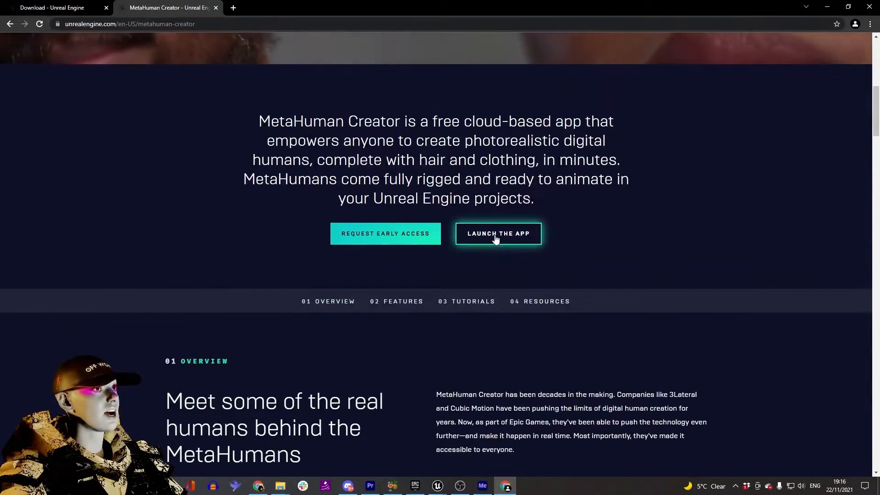
Step: Launch the MetaHuman Creator web app, arriving at the My MetaHumans saved-characters list
left_click(497, 234)
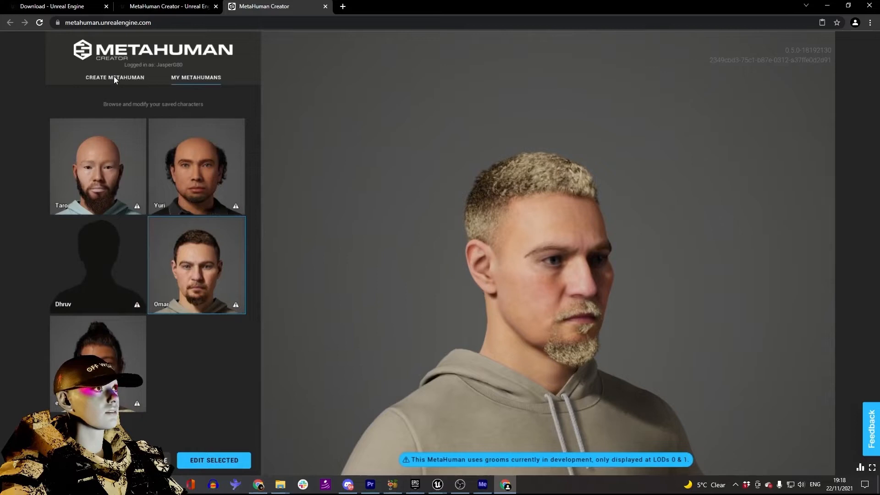
mouse_move(98, 85)
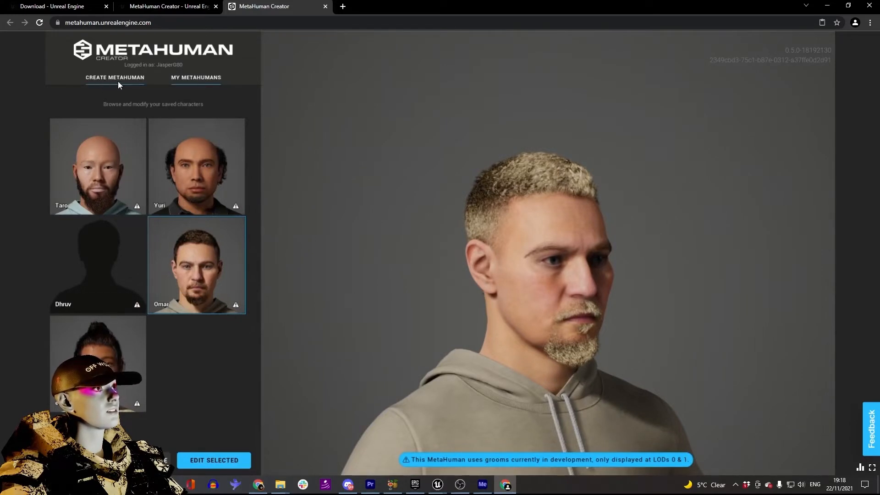
Step: Under Create MetaHuman, choose the Ettore preset and open it in the editor
left_click(115, 77)
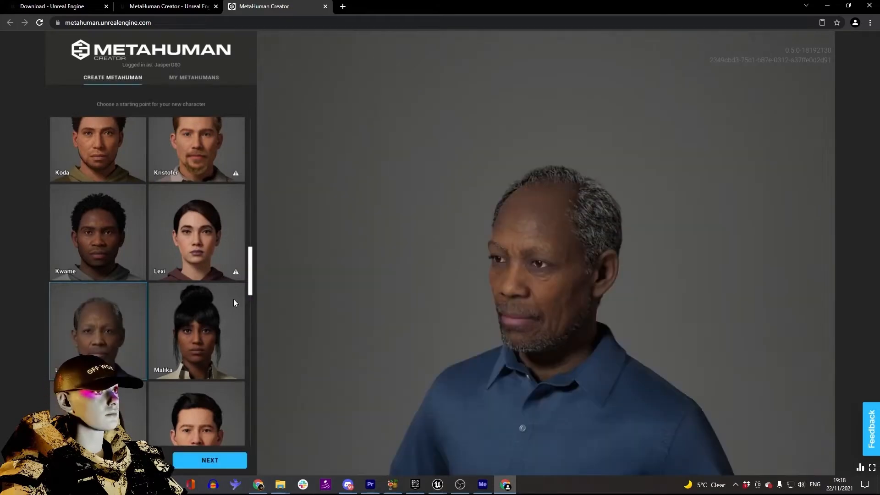
scroll("down", 3)
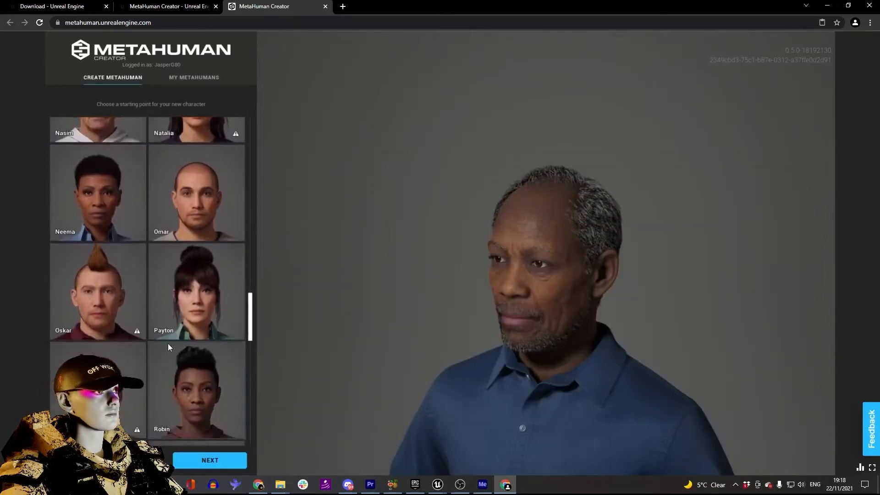
scroll("up", 3)
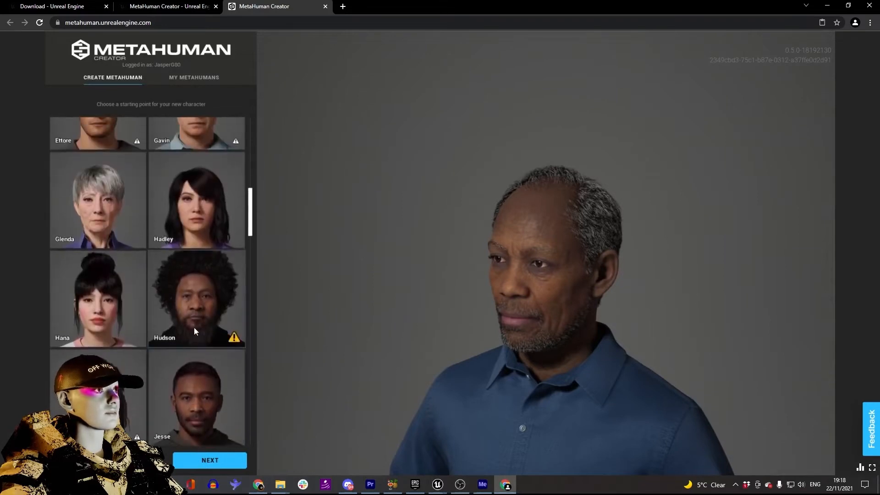
scroll("up", 3)
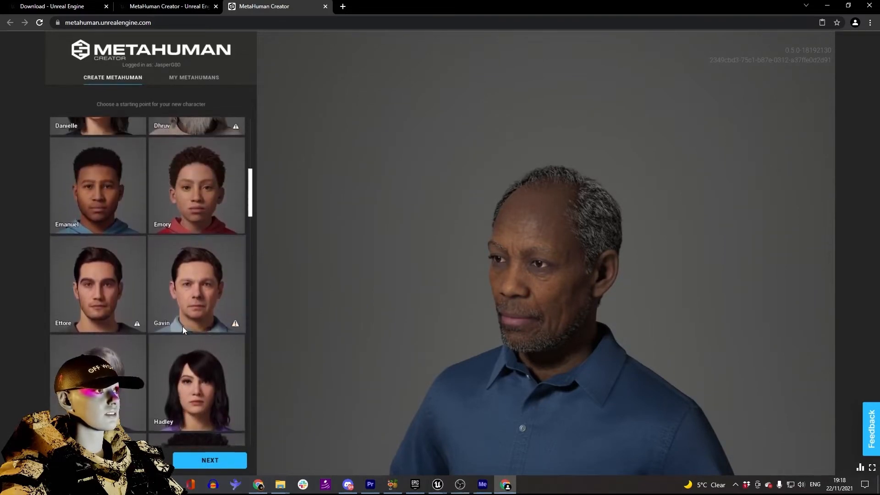
left_click(98, 292)
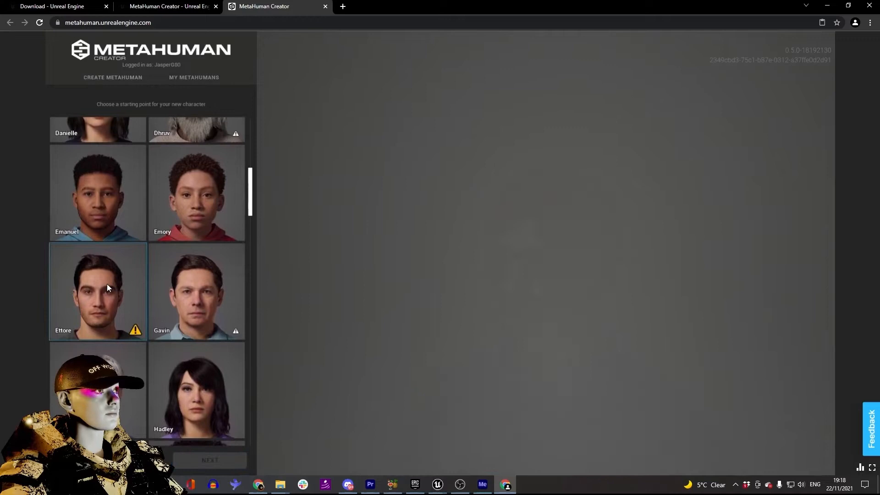
left_click(98, 291)
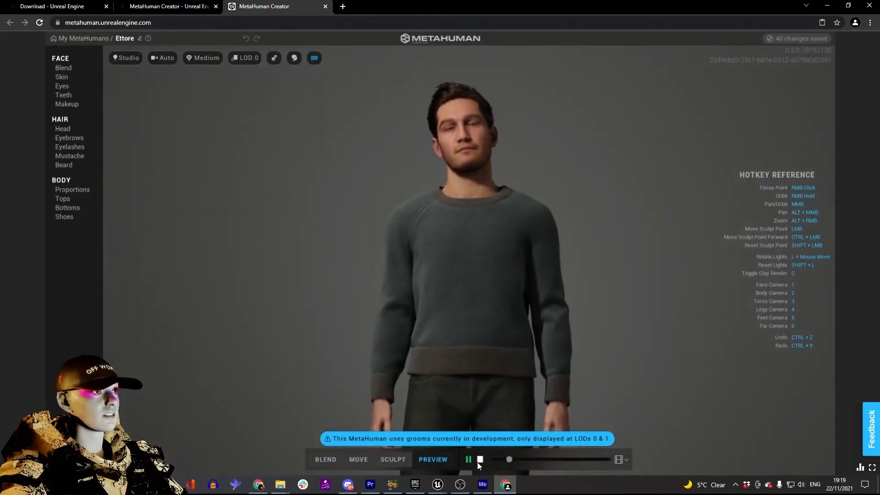
Step: Stop the preview playback and show the Face Blend panel in Move/Sculpt viewport mode
left_click(468, 460)
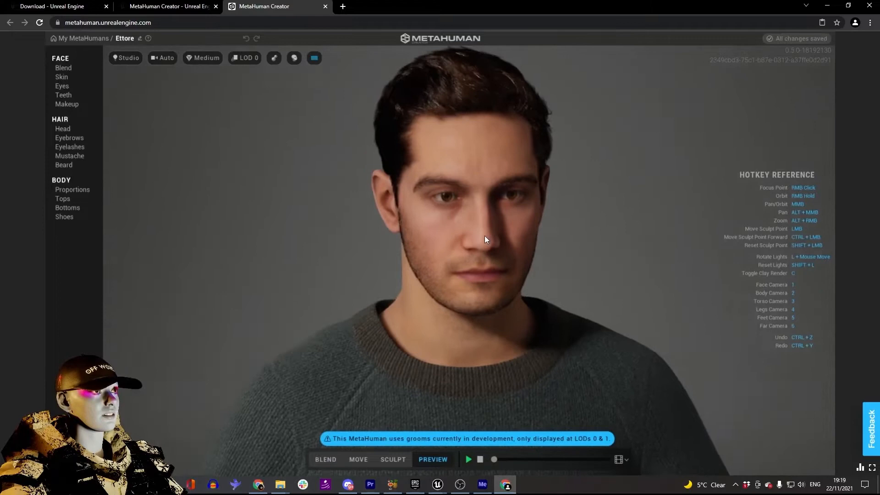
left_click(326, 459)
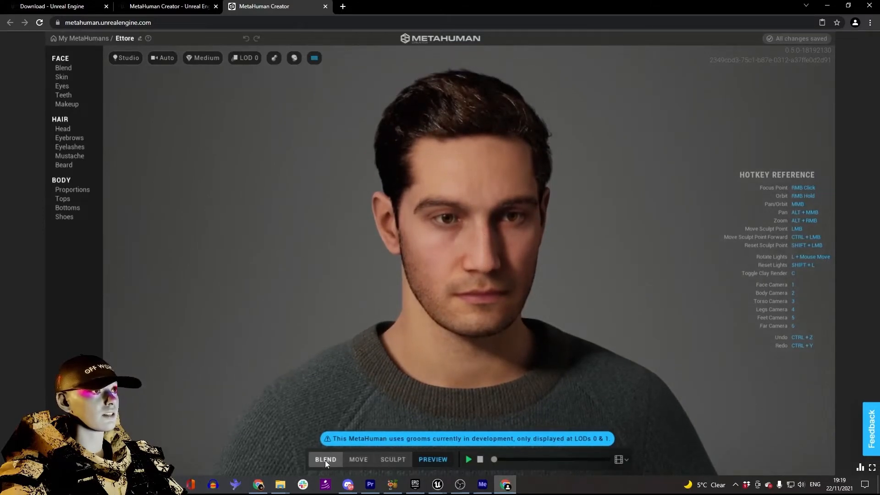
left_click(326, 459)
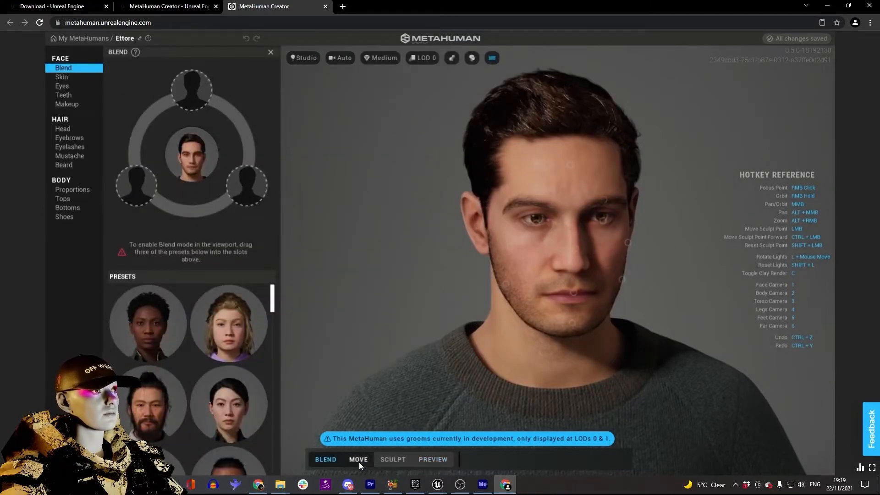
left_click(393, 460)
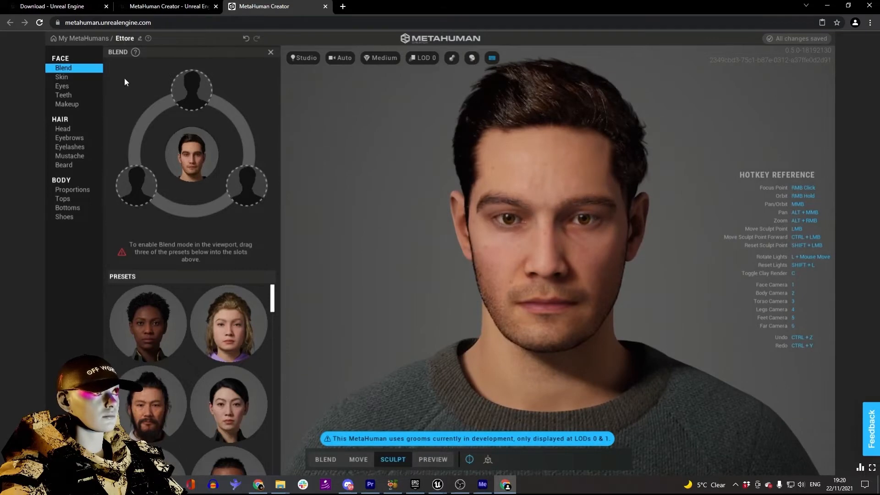
Step: In the skin Freckles settings, try Moonlight lighting then settle on Outdoor daylight
left_click(62, 77)
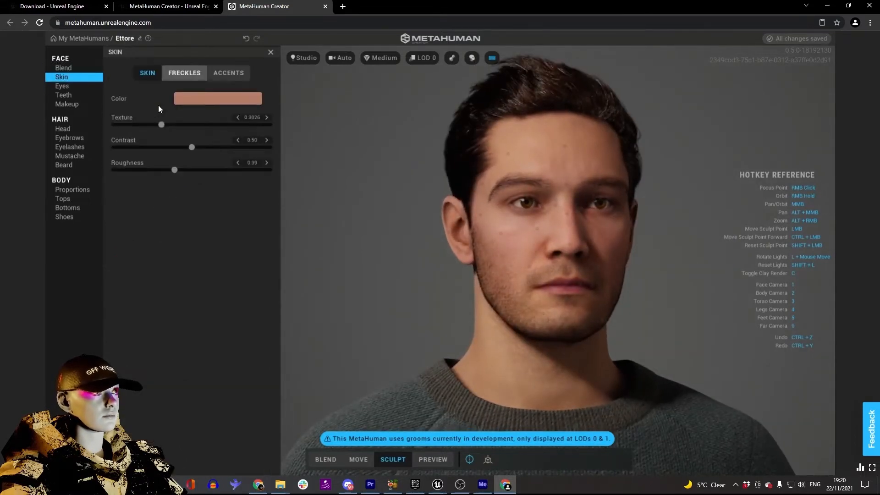
left_click(218, 98)
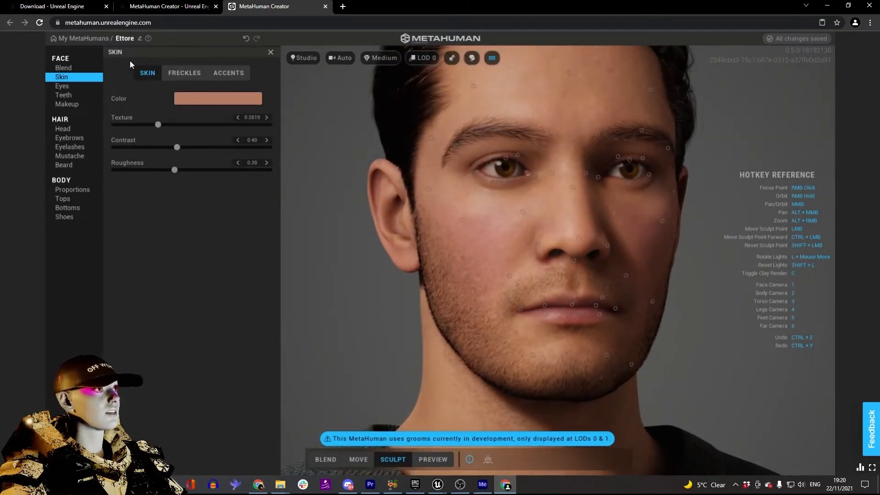
left_click(184, 73)
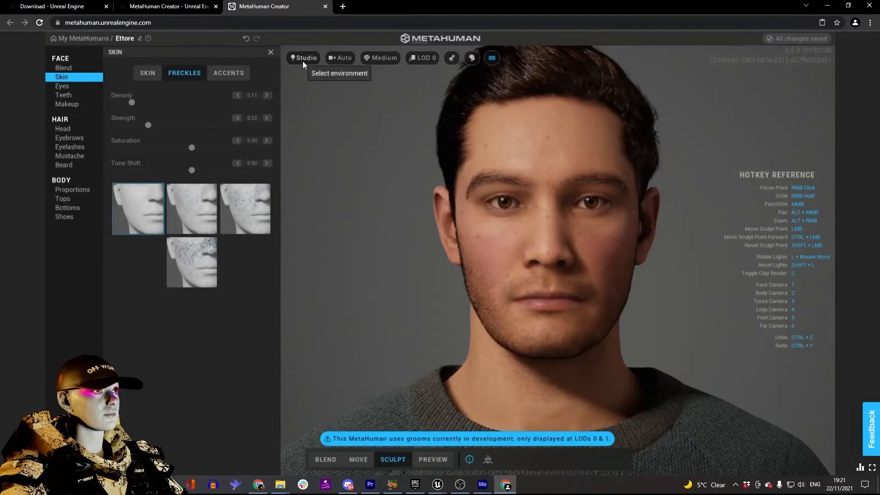
left_click(304, 57)
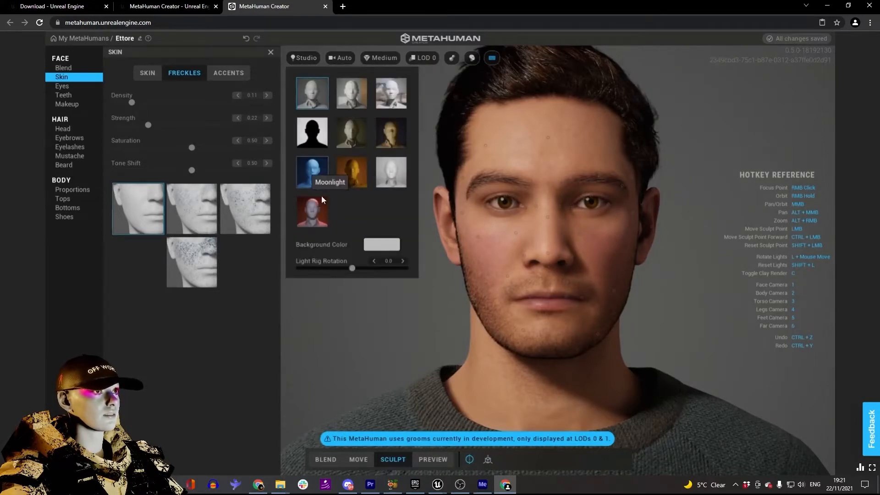
left_click(312, 172)
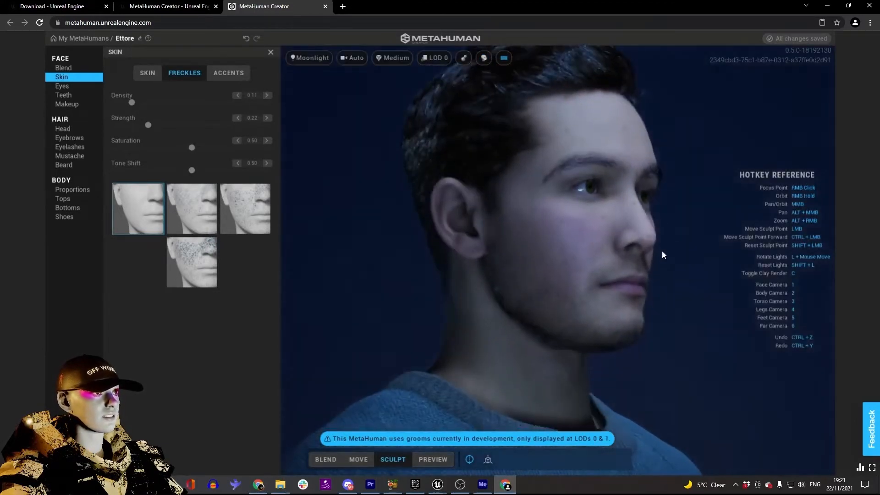
left_click(308, 57)
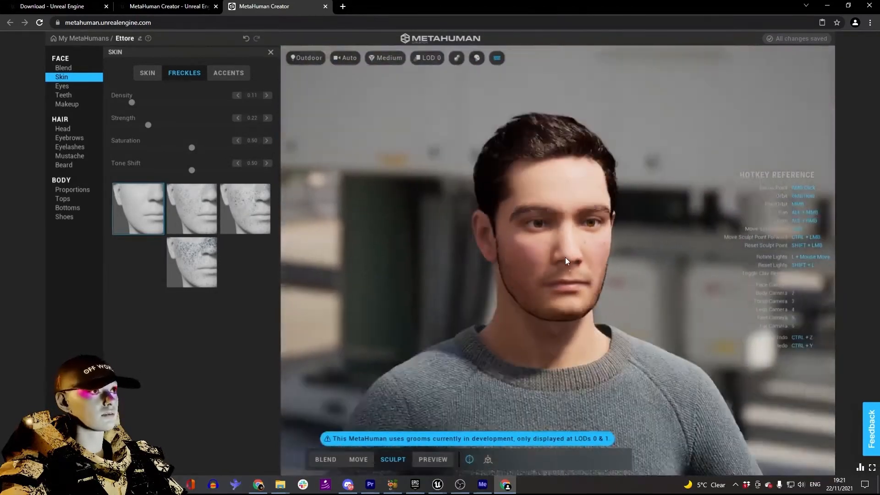
Step: Raise Freckles Density to 0.85 and bring up the Eyes presets
left_click_drag(131, 103, 245, 103)
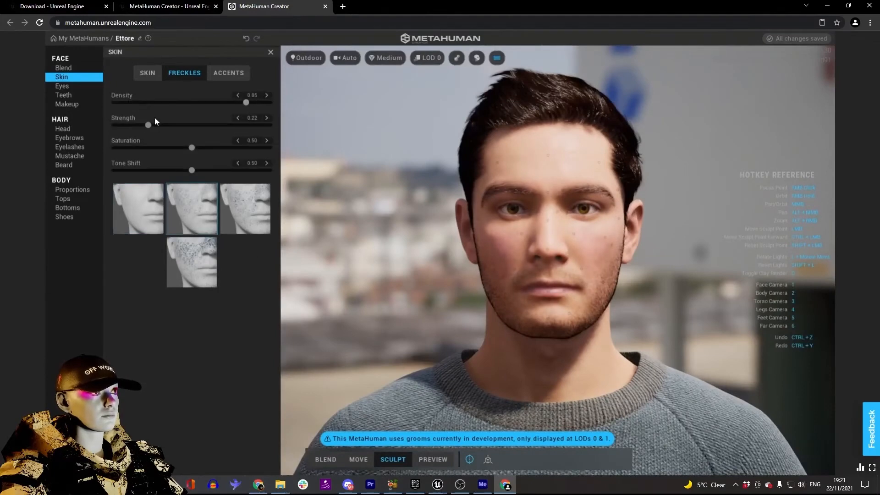
left_click(61, 86)
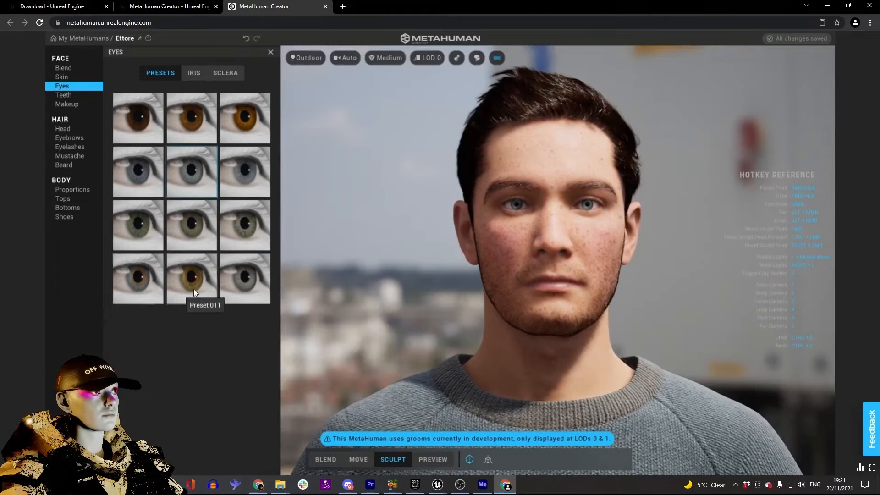
Step: Glance at Teeth and Blend, then show the Makeup panel on the Foundation tab
left_click(63, 95)
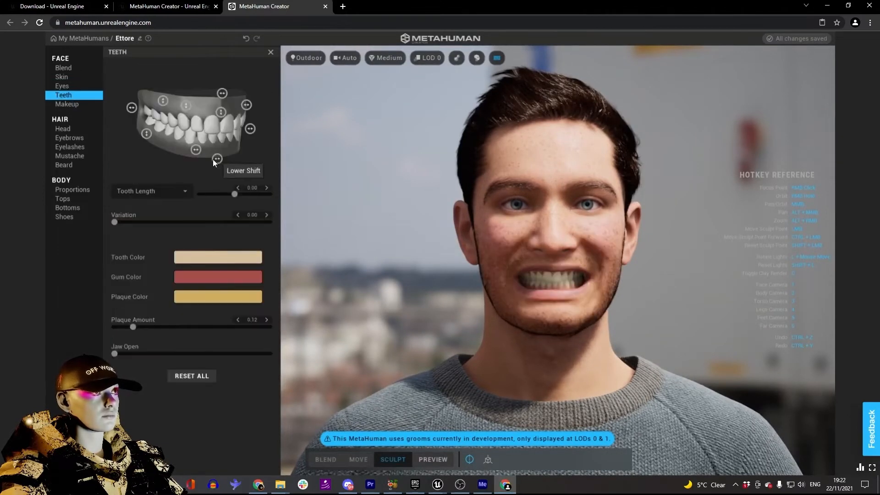
left_click(63, 67)
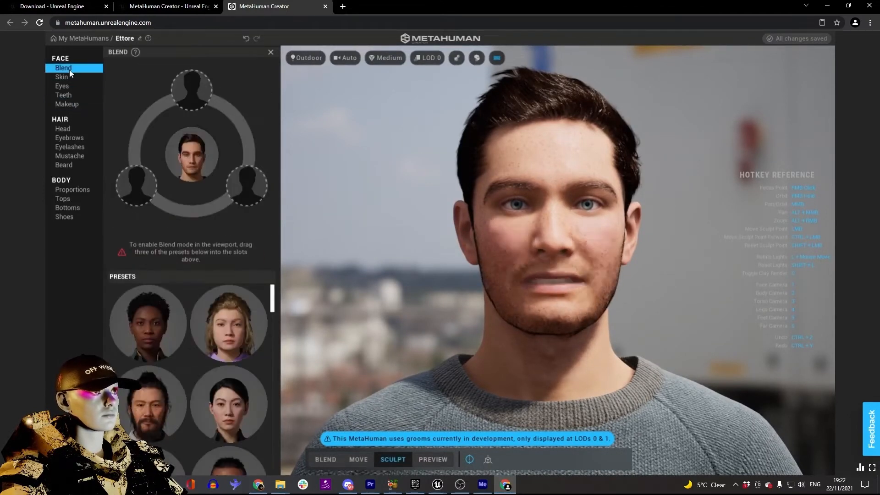
left_click(358, 459)
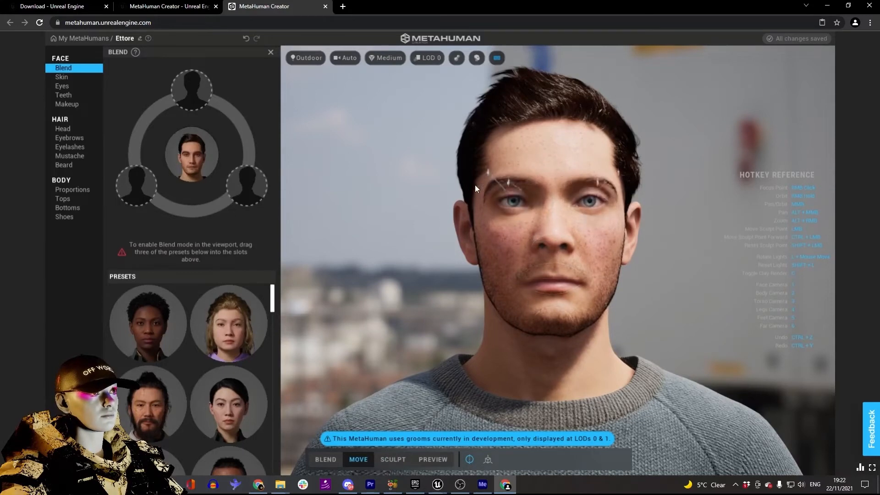
left_click(67, 104)
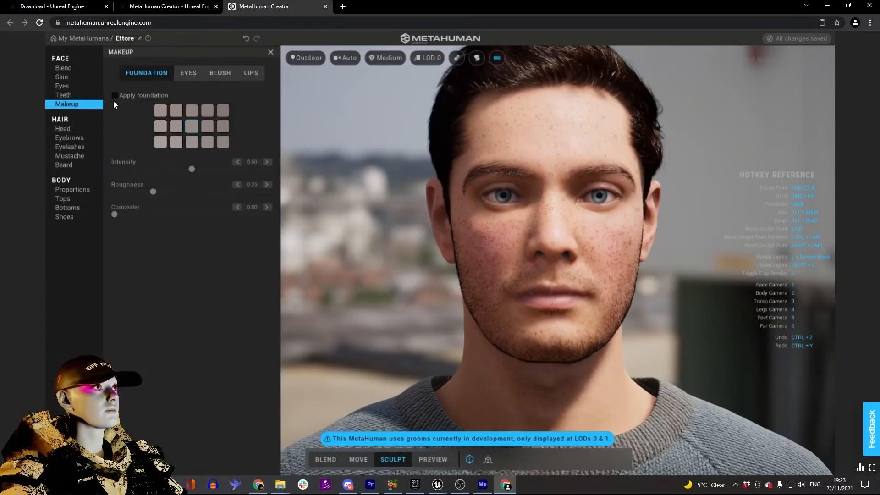
Step: Apply foundation in a new shade at 1.00 intensity, add a blush preset and browse the lipstick options
left_click(115, 95)
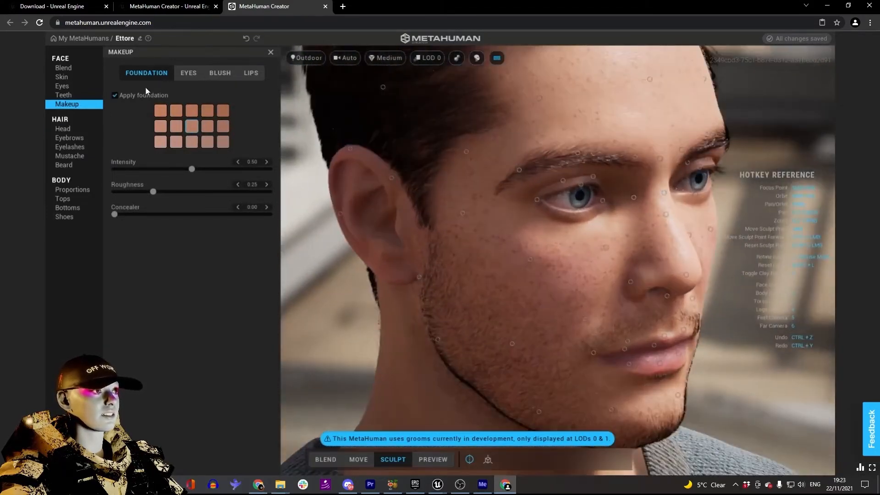
left_click(160, 142)
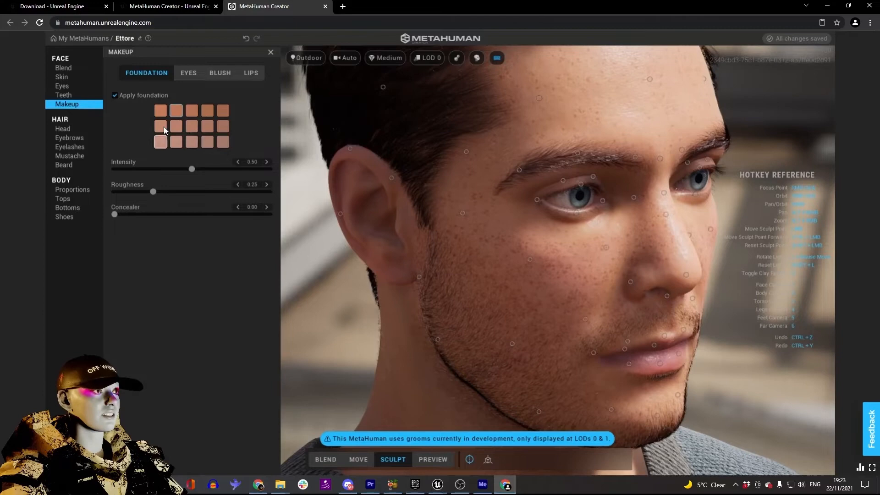
left_click_drag(191, 168, 269, 169)
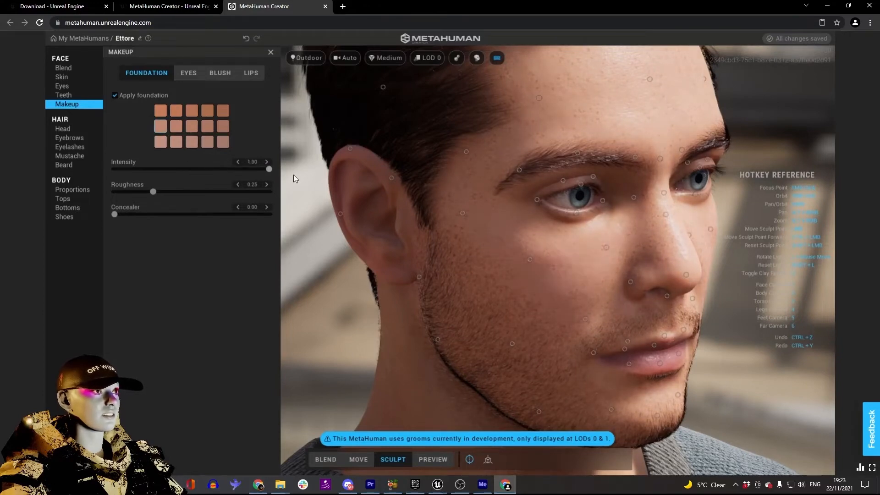
left_click(219, 73)
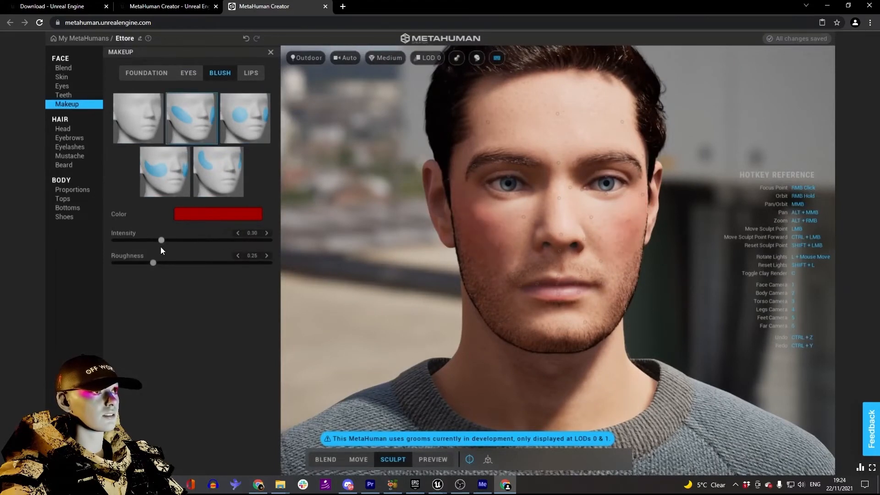
left_click(250, 73)
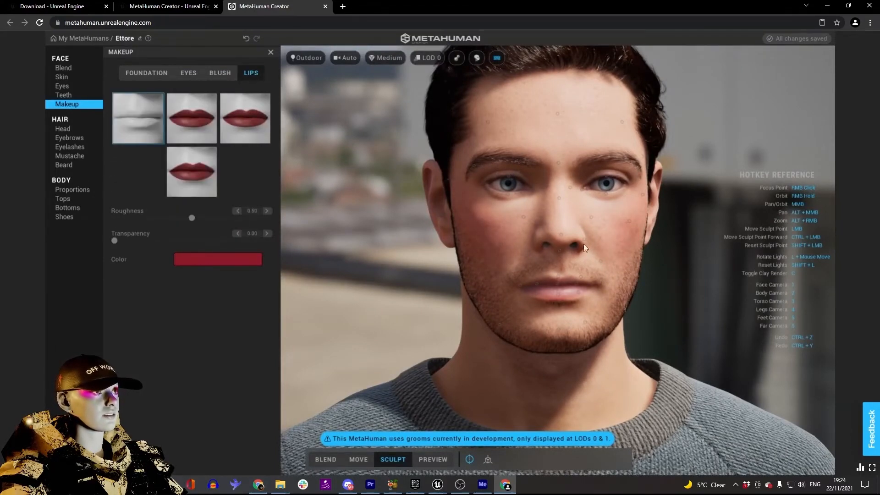
left_click(63, 128)
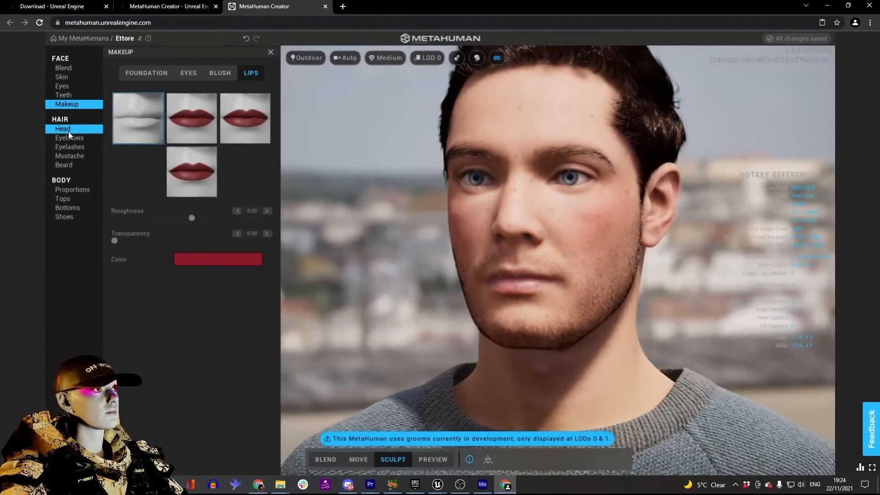
Step: Enable Hair Dye with a custom green colour, then show the body Proportions panel
left_click(62, 129)
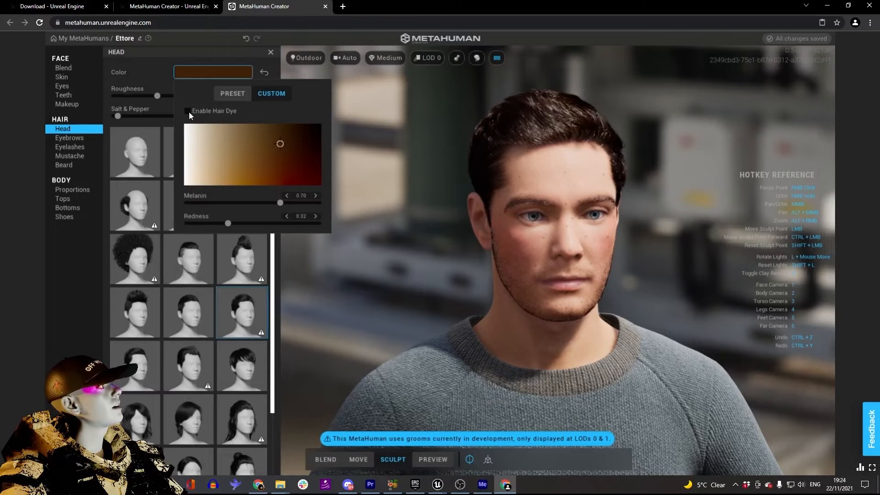
left_click(187, 111)
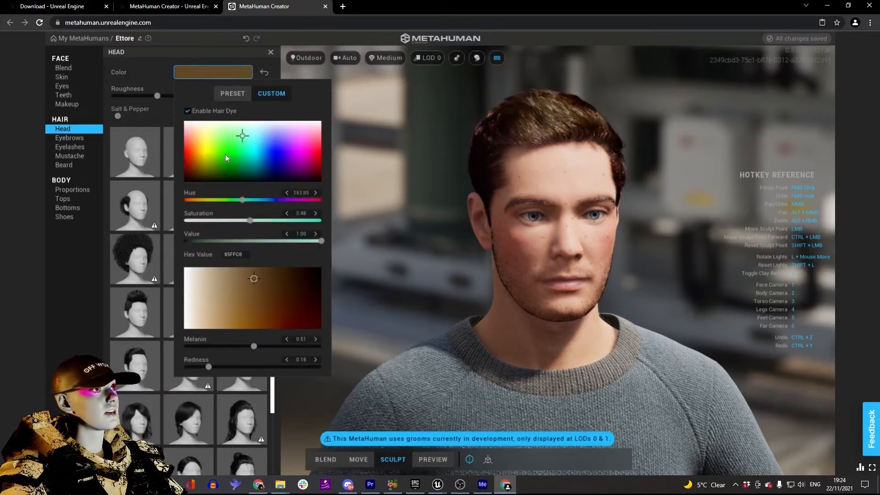
left_click(237, 158)
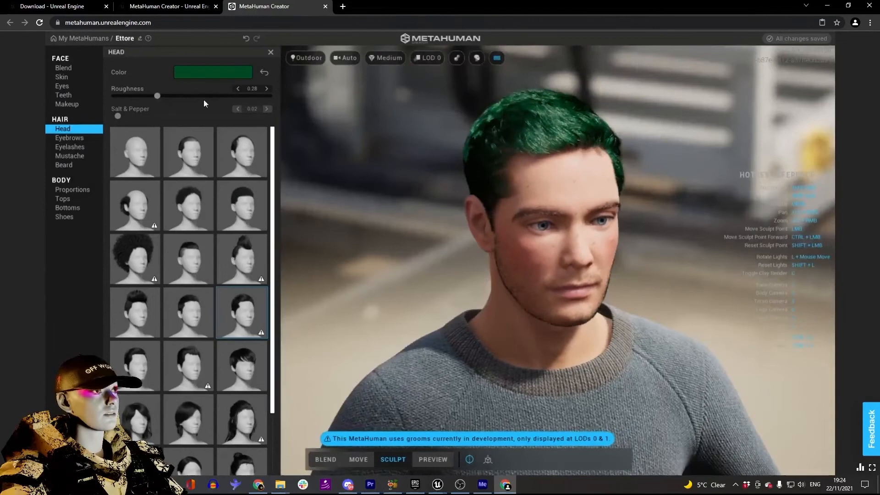
left_click(73, 190)
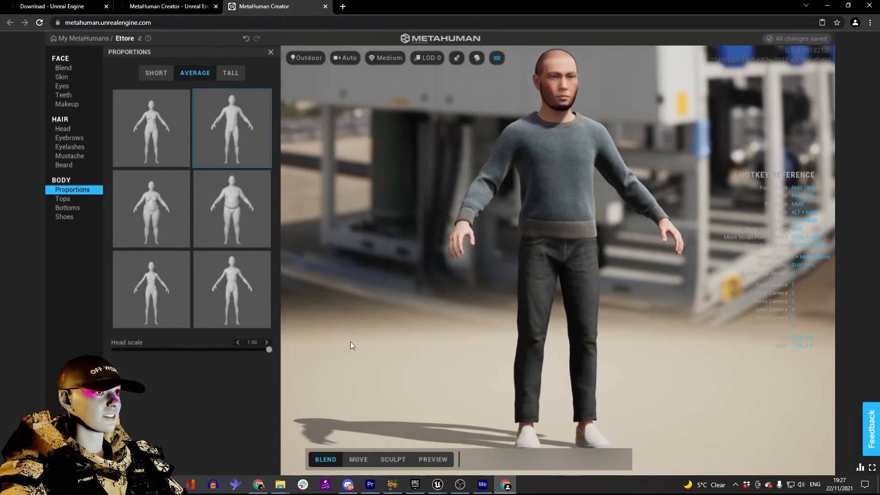
Step: Set the Head scale slider to 1.00 in Body Proportions
left_click(64, 66)
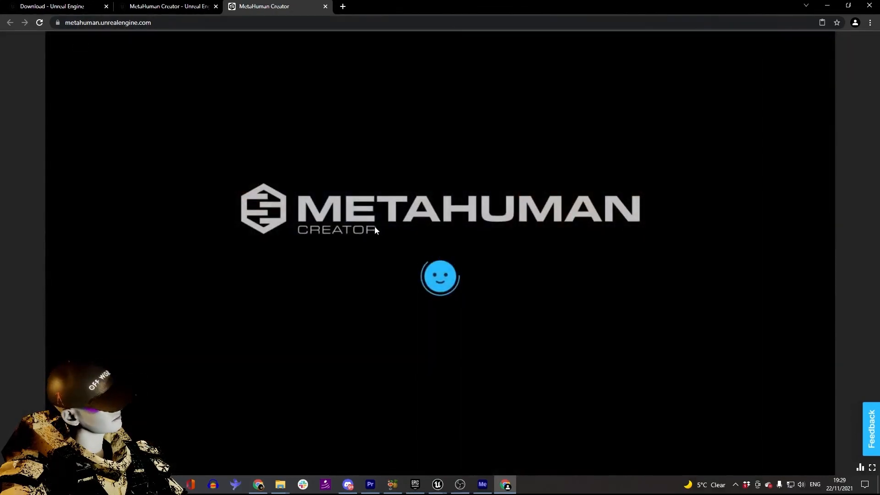
mouse_move(487, 329)
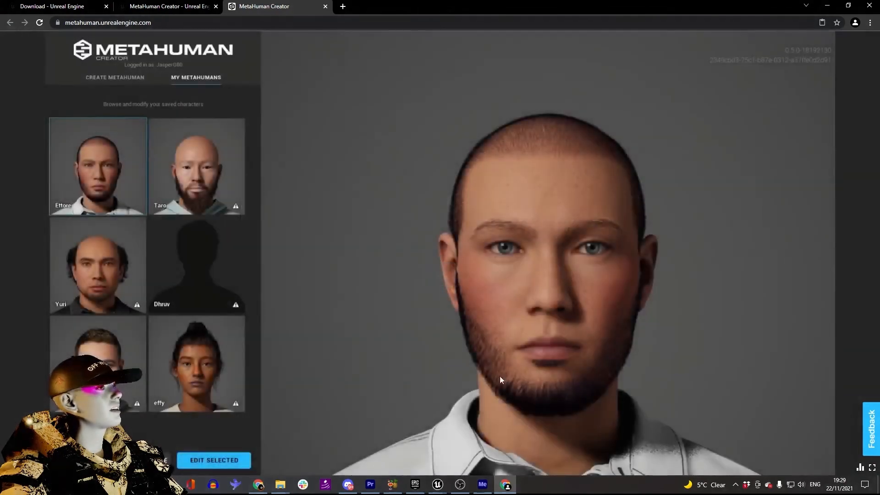
mouse_move(381, 17)
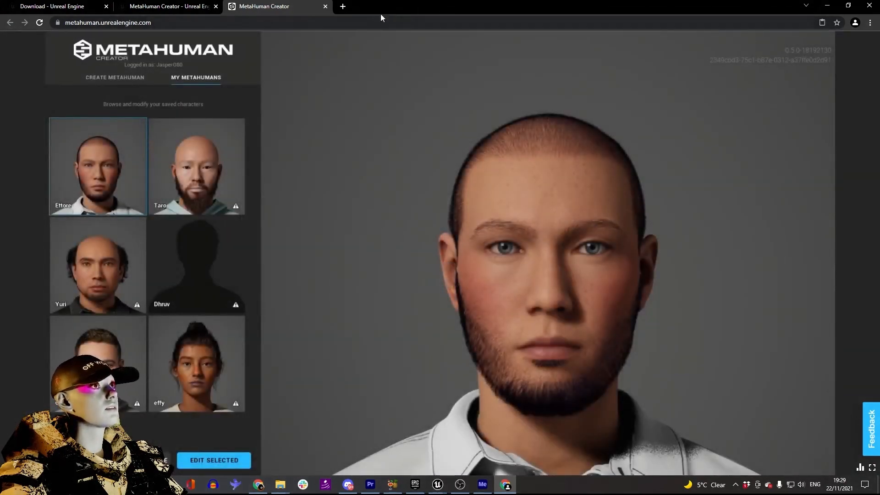